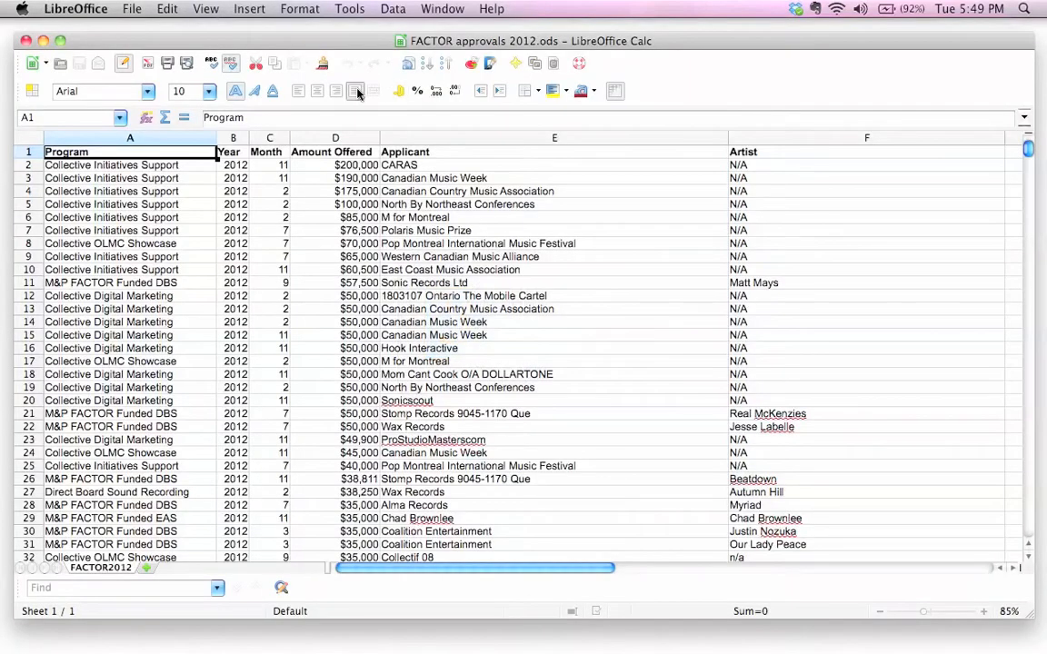
pyautogui.moveTo(373, 63)
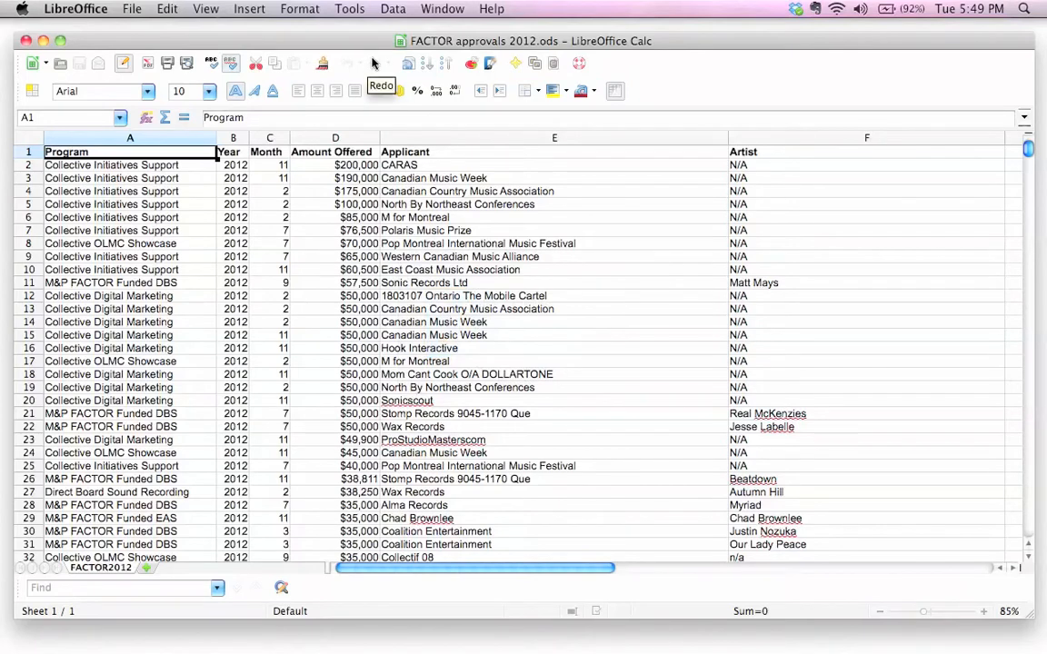
pyautogui.moveTo(335, 46)
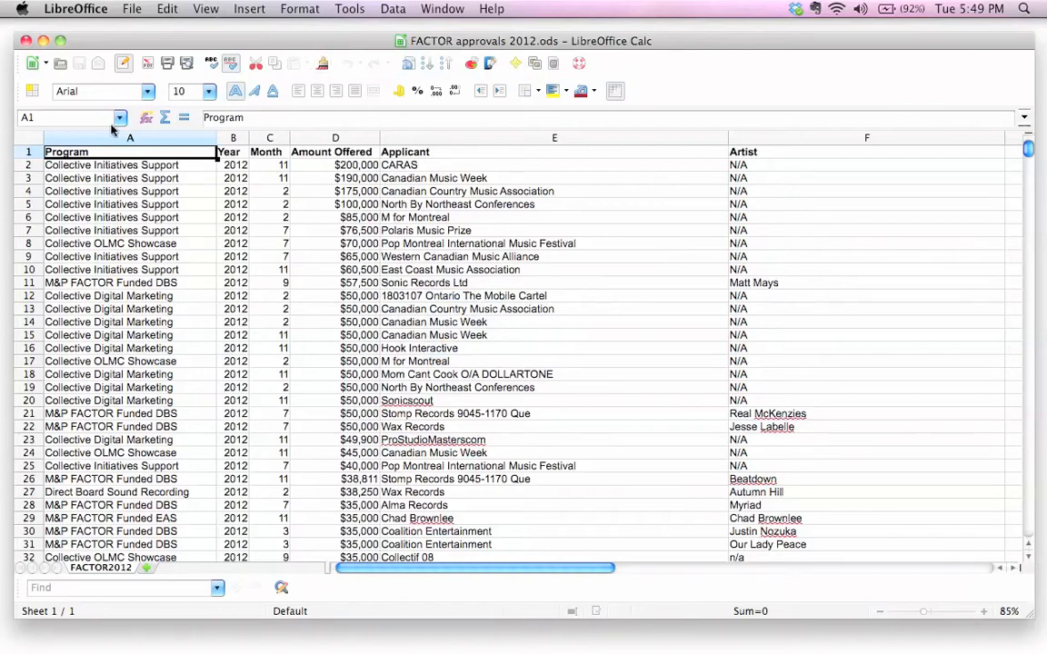
# - Select cells in the Month and Program columns, then drag the scrollbar down the sheet
pyautogui.click(270, 269)
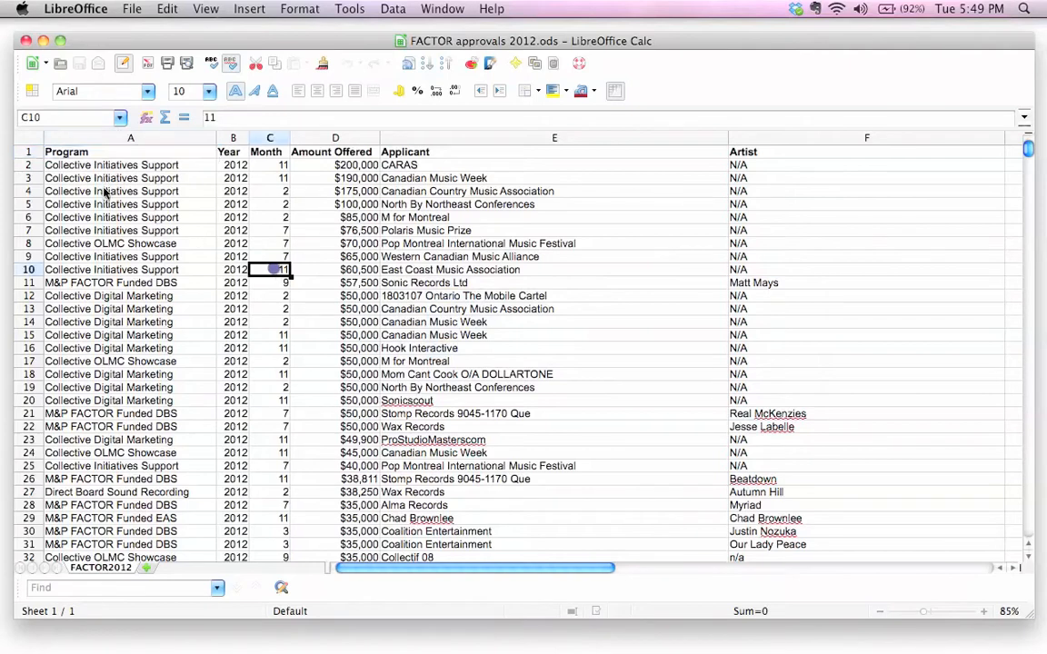
pyautogui.click(130, 165)
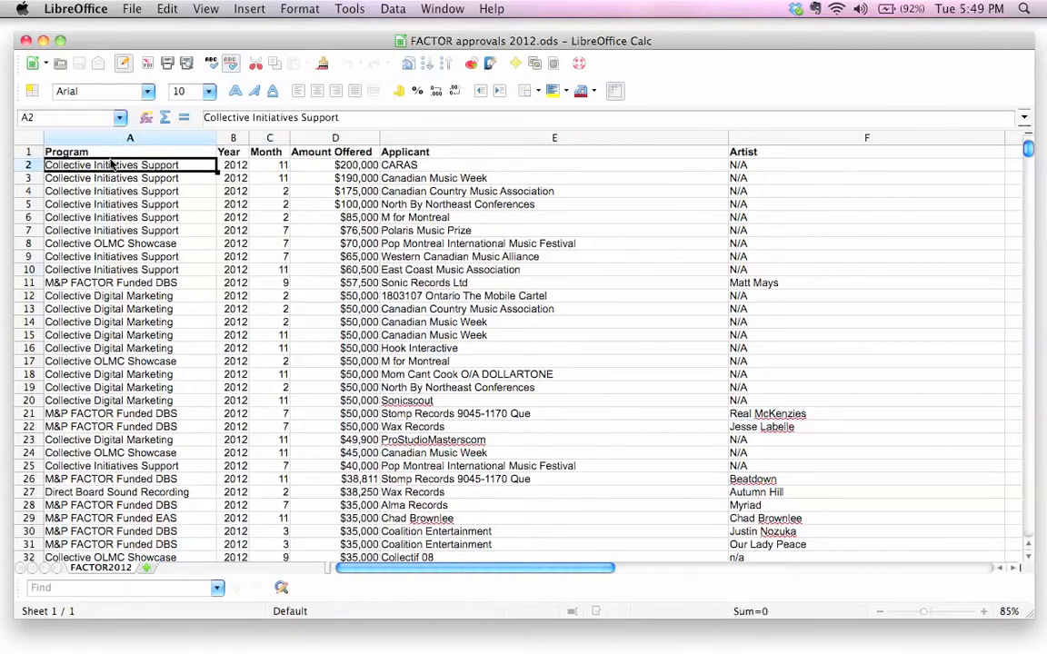
pyautogui.click(130, 152)
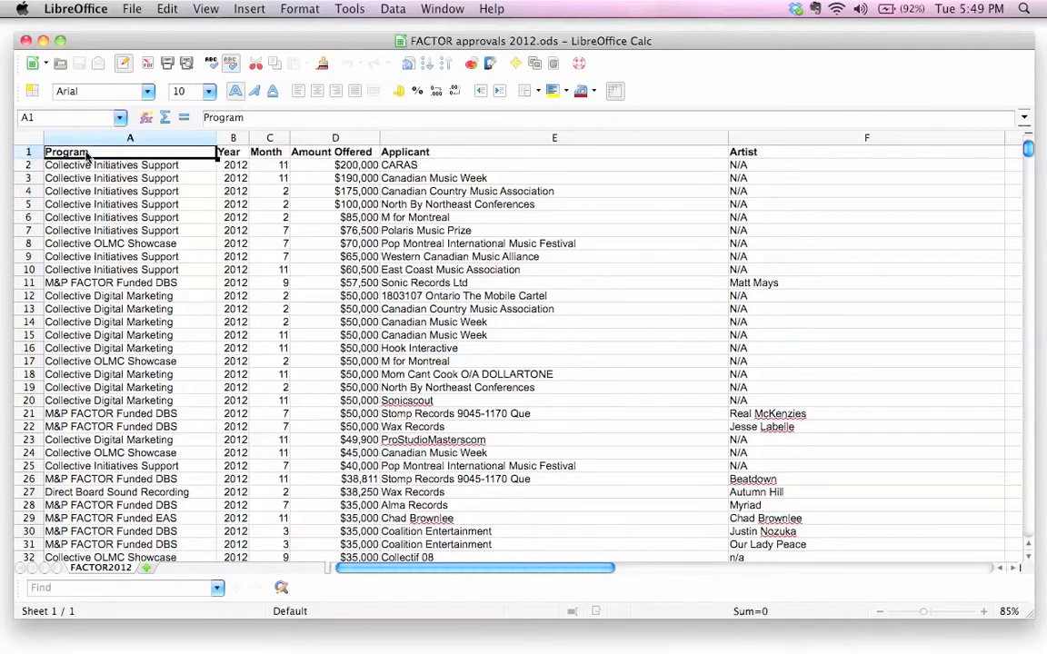
pyautogui.moveTo(286, 152)
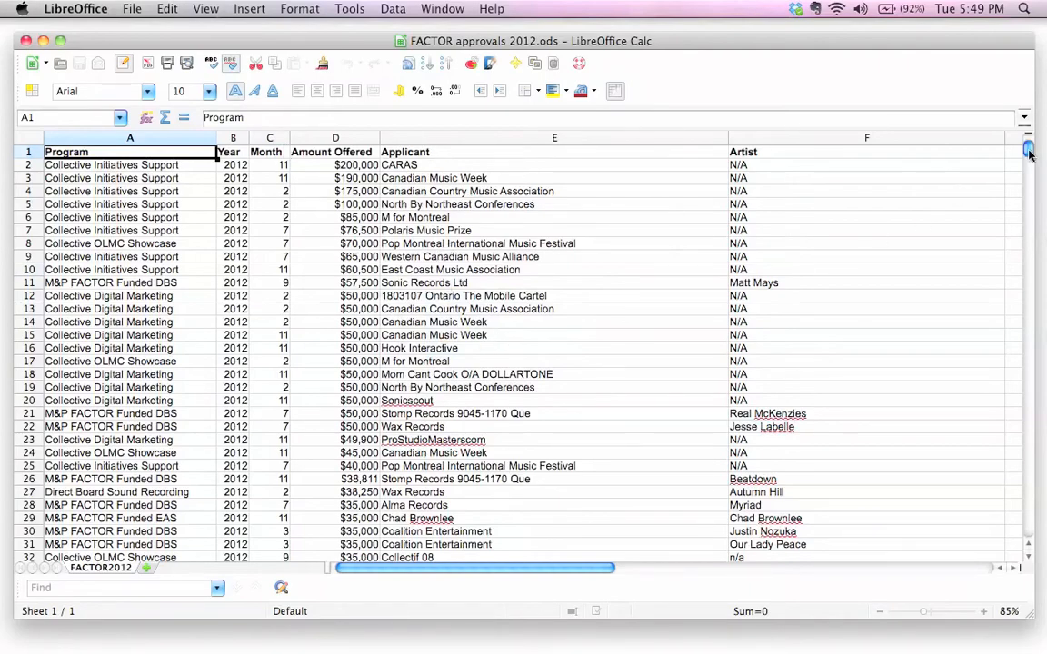
pyautogui.moveTo(1028, 150); pyautogui.dragTo(1028, 489)
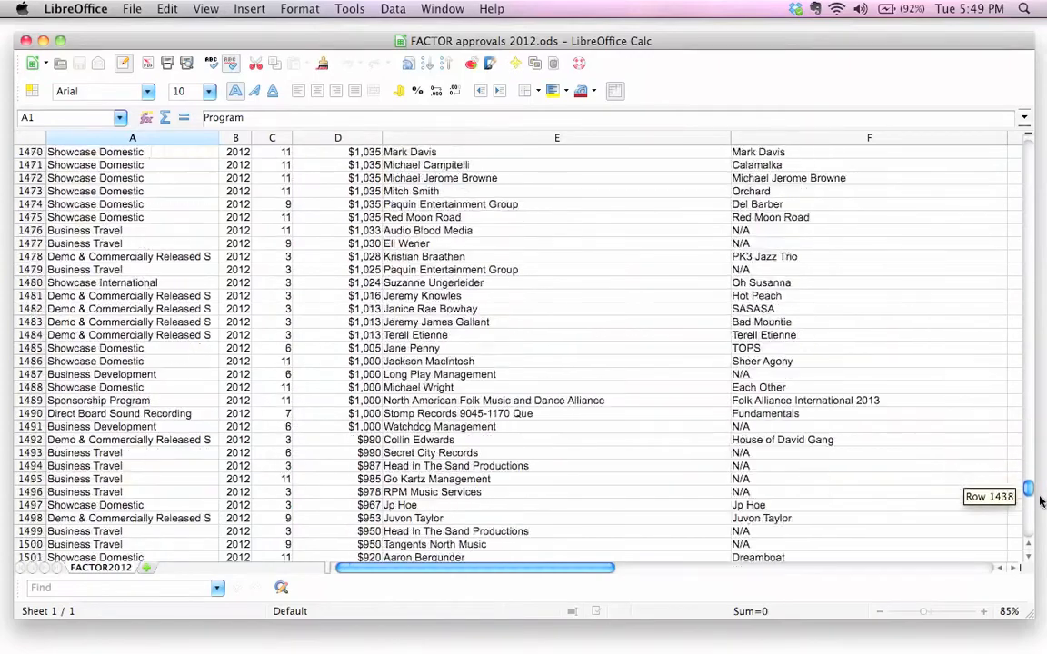
pyautogui.moveTo(1028, 489); pyautogui.dragTo(1028, 532)
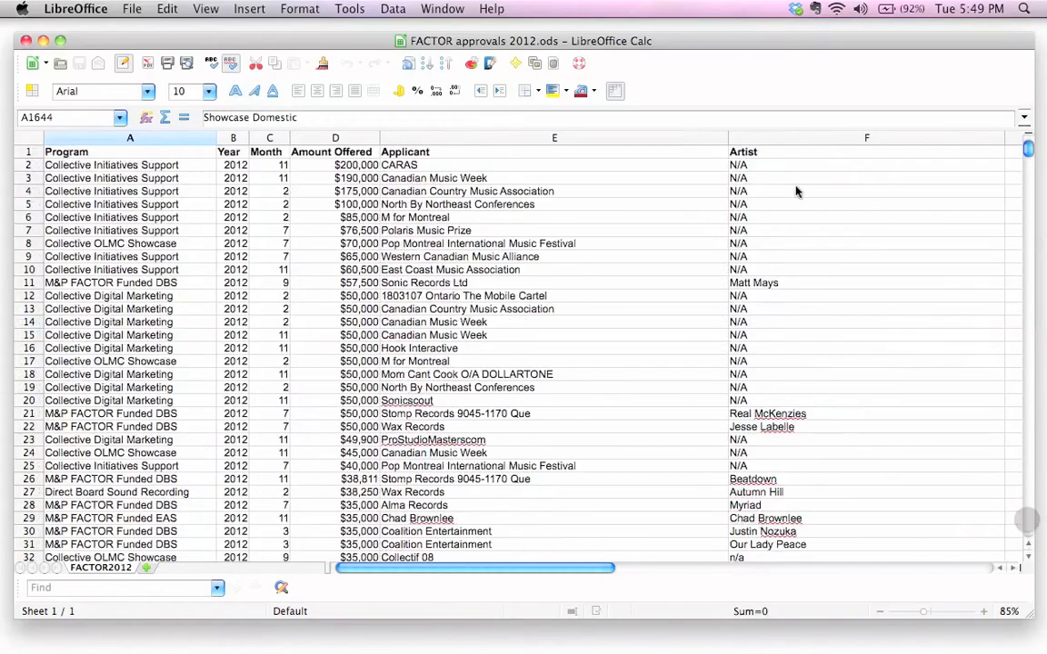
# - Scroll down through the approval records, checking where the column headers go
pyautogui.scroll(-3)
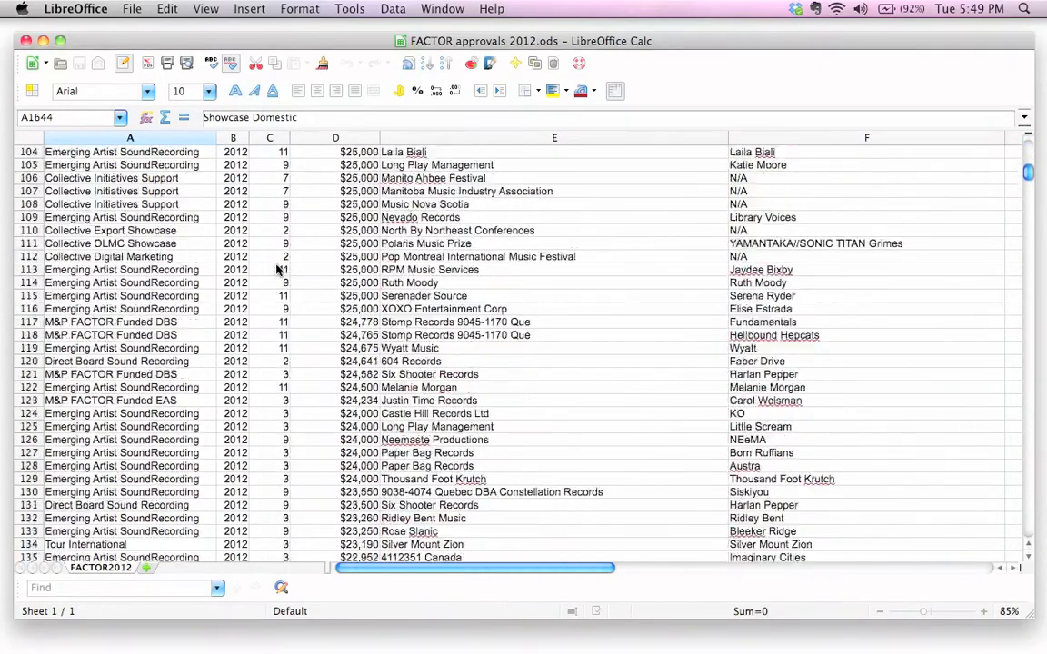
pyautogui.scroll(-3)
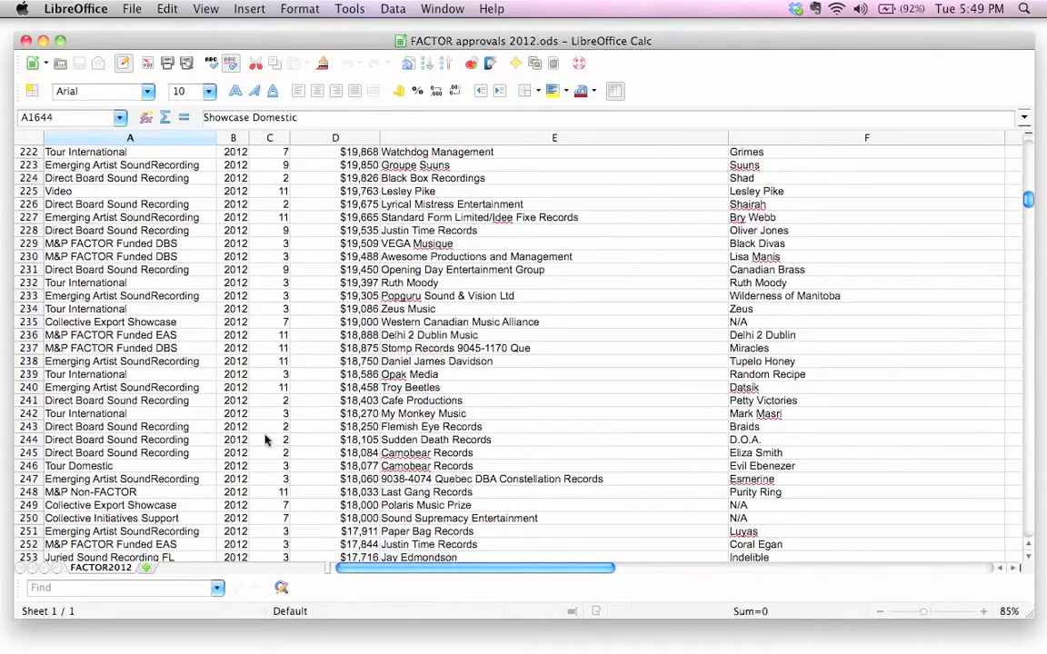
pyautogui.moveTo(252, 385)
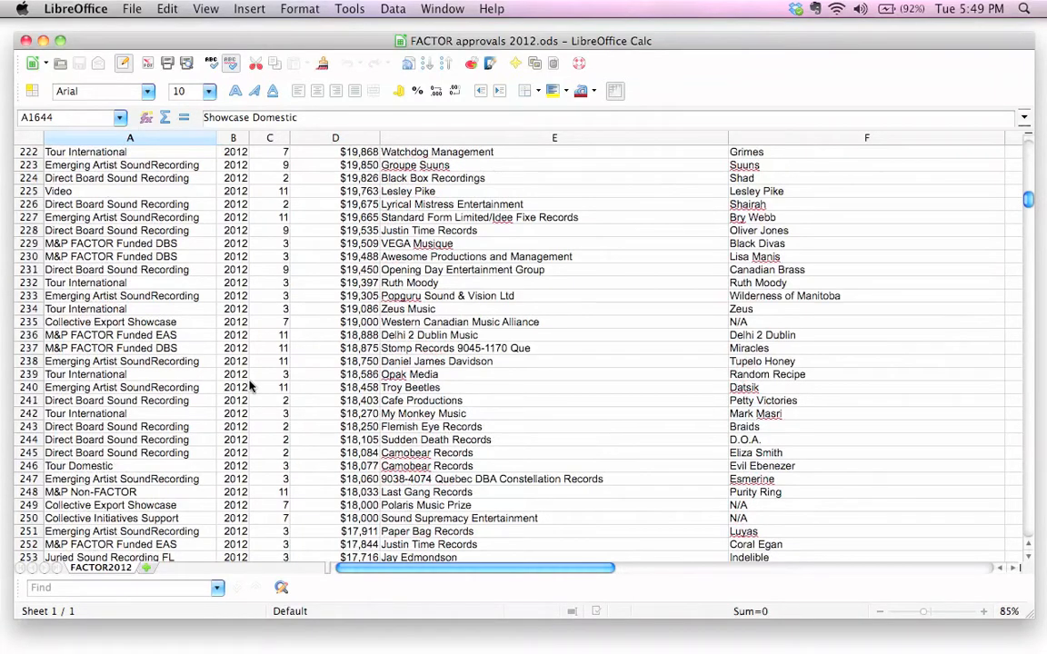
pyautogui.scroll(-3)
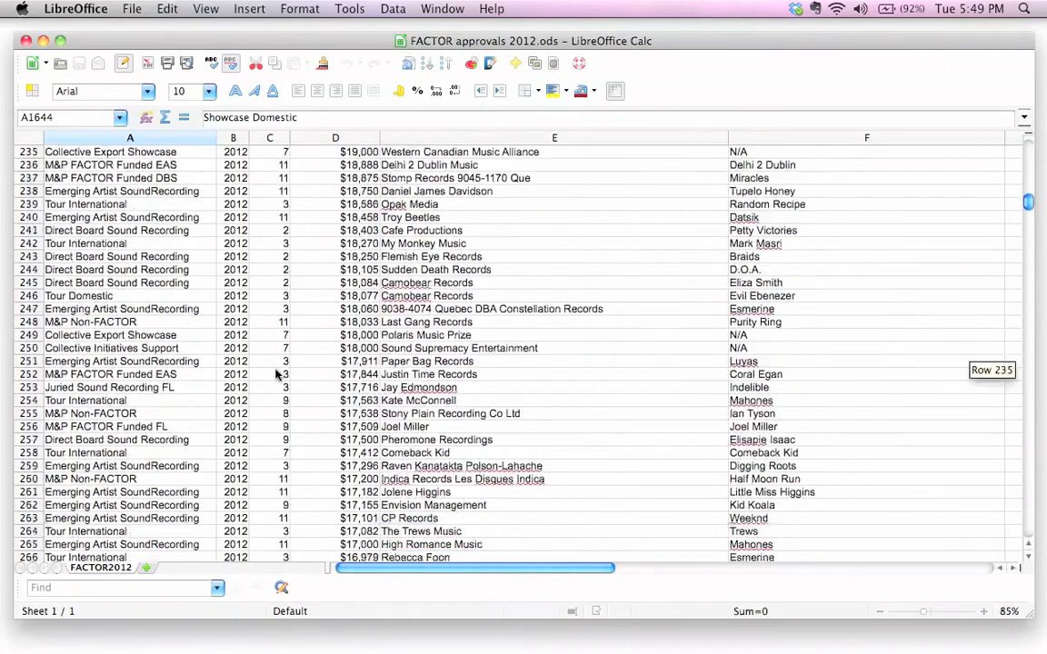
pyautogui.scroll(-3)
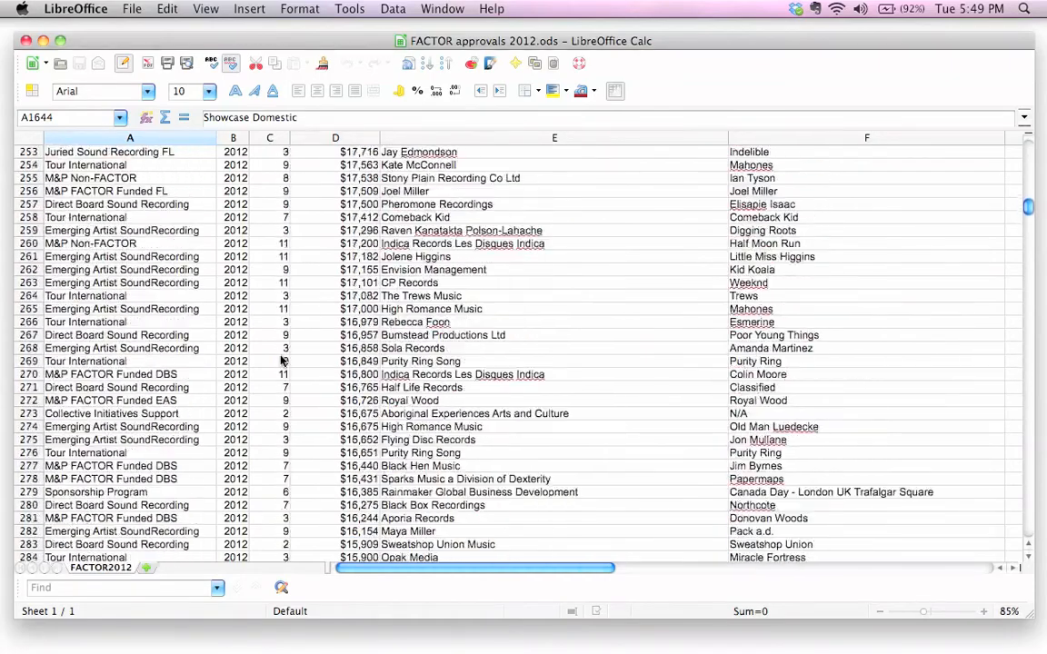
pyautogui.scroll(3)
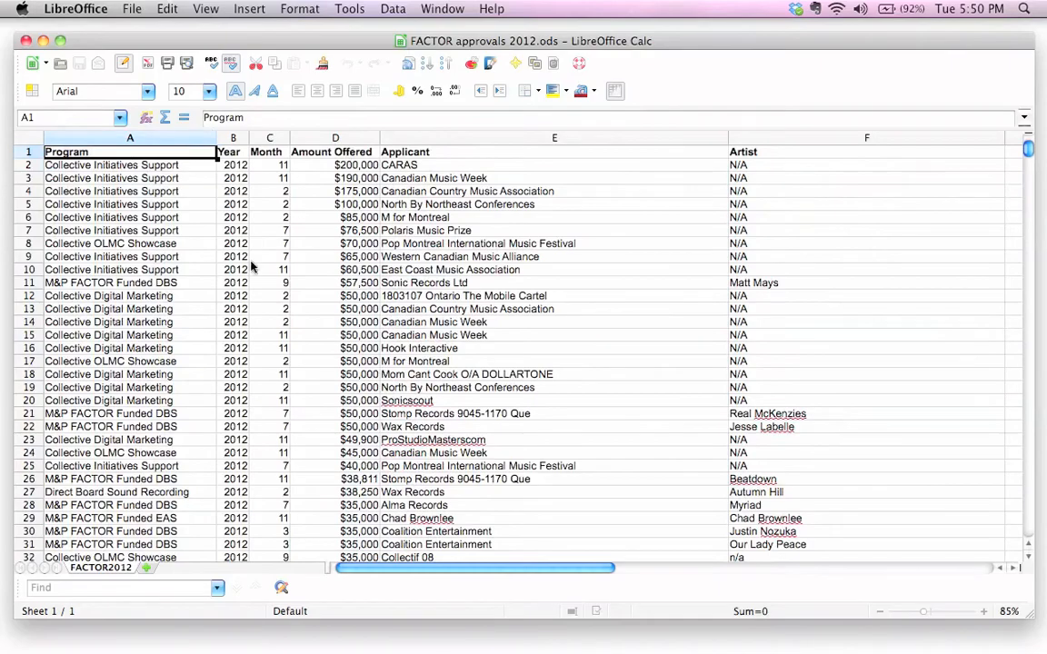
pyautogui.scroll(-3)
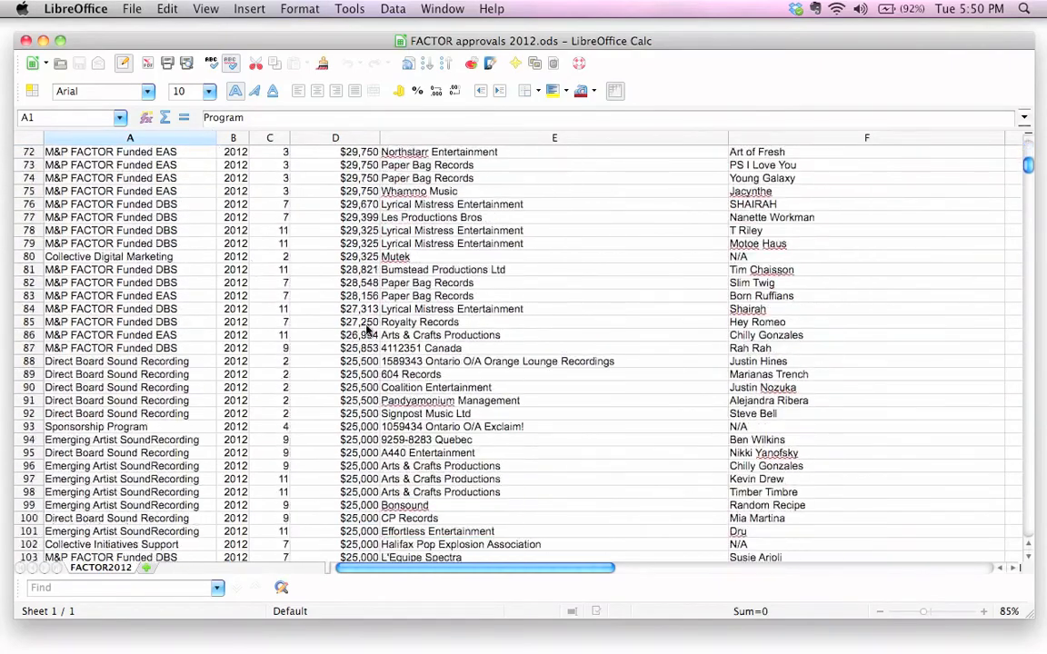
pyautogui.scroll(-3)
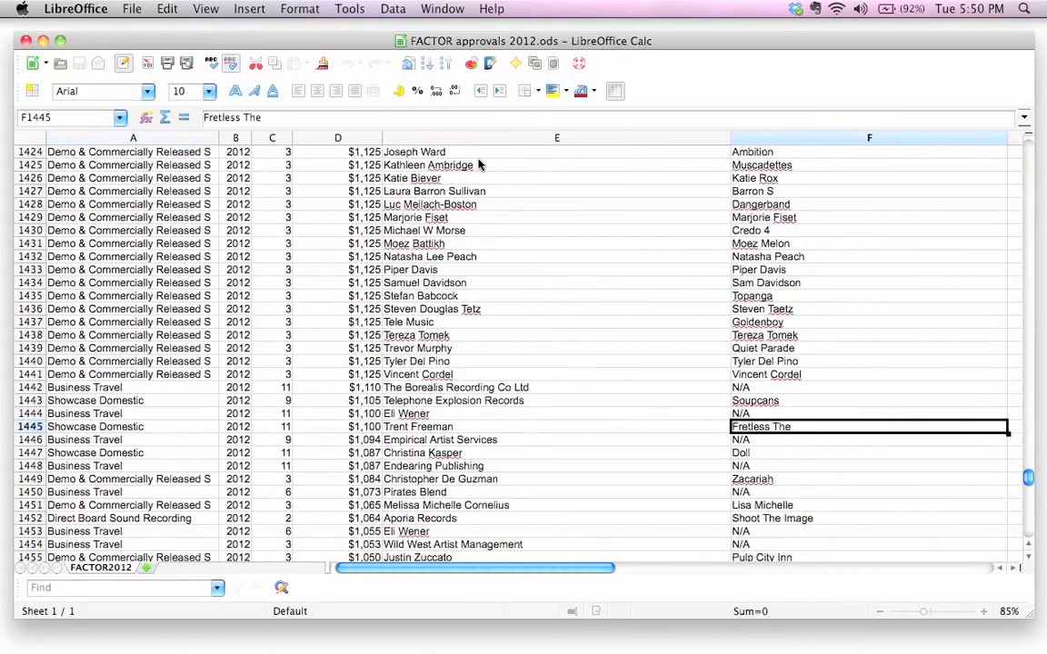
pyautogui.moveTo(814, 311)
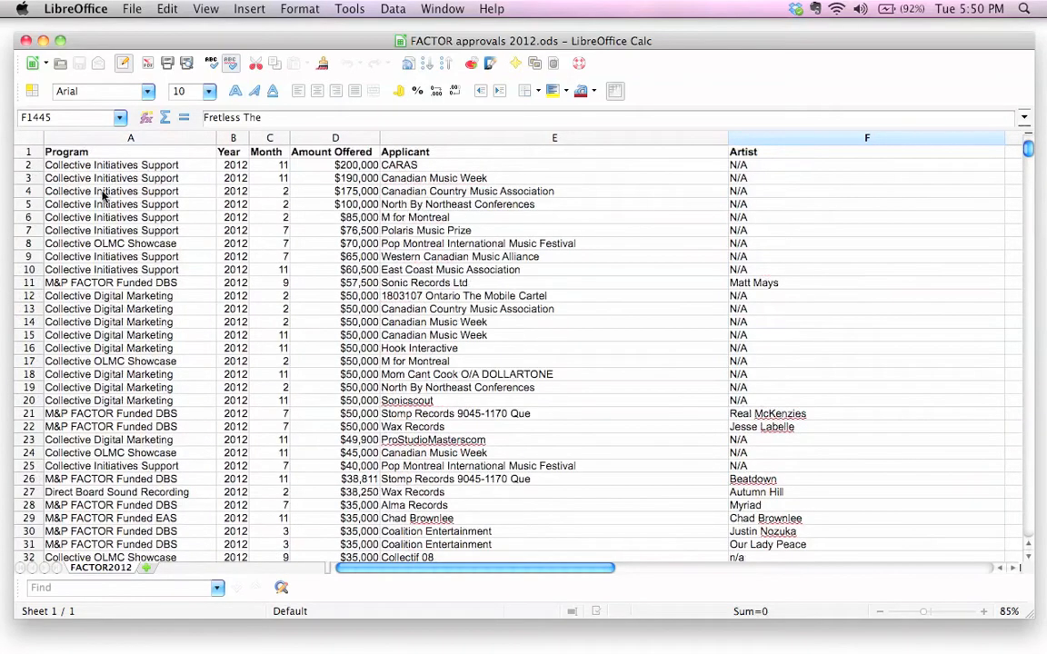
pyautogui.moveTo(42, 178)
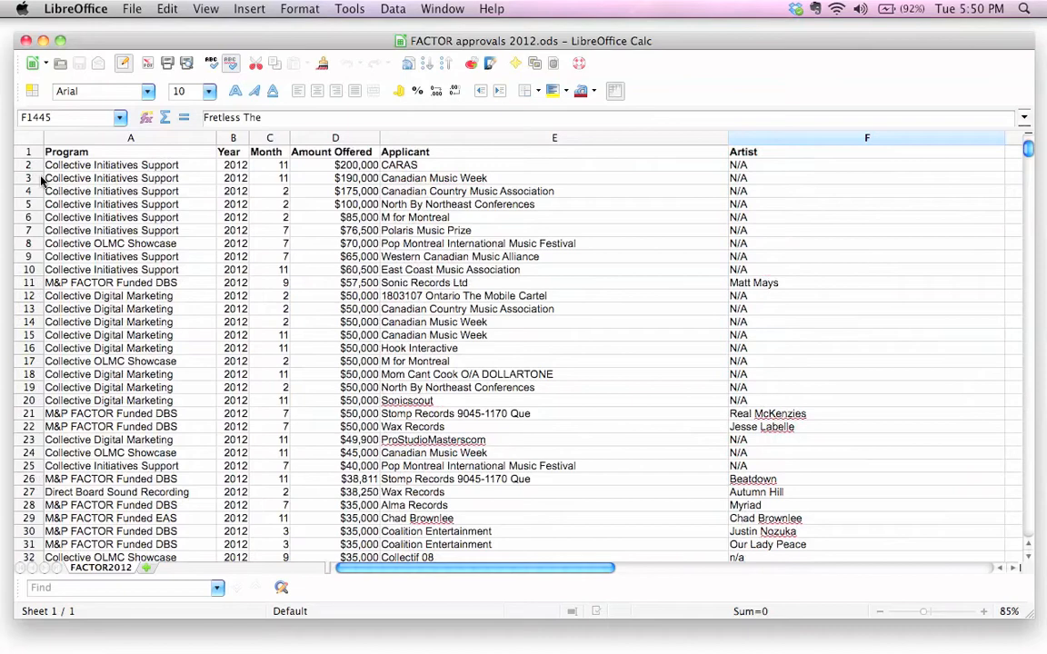
pyautogui.moveTo(40, 173)
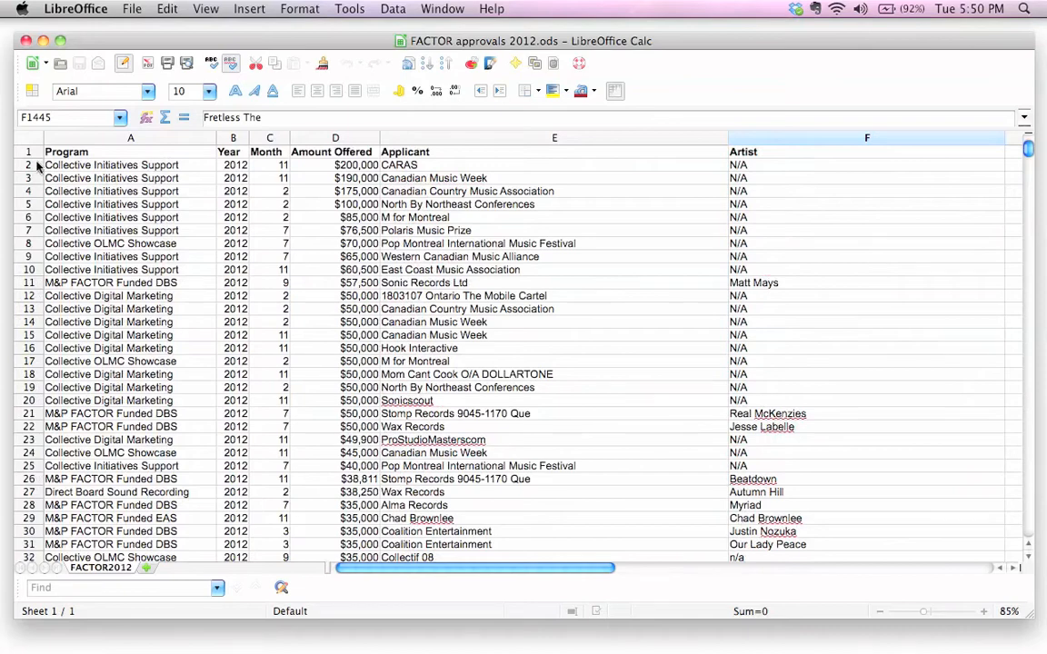
# - Select row 2 and use the Window menu's freeze option to lock row 1
pyautogui.click(28, 165)
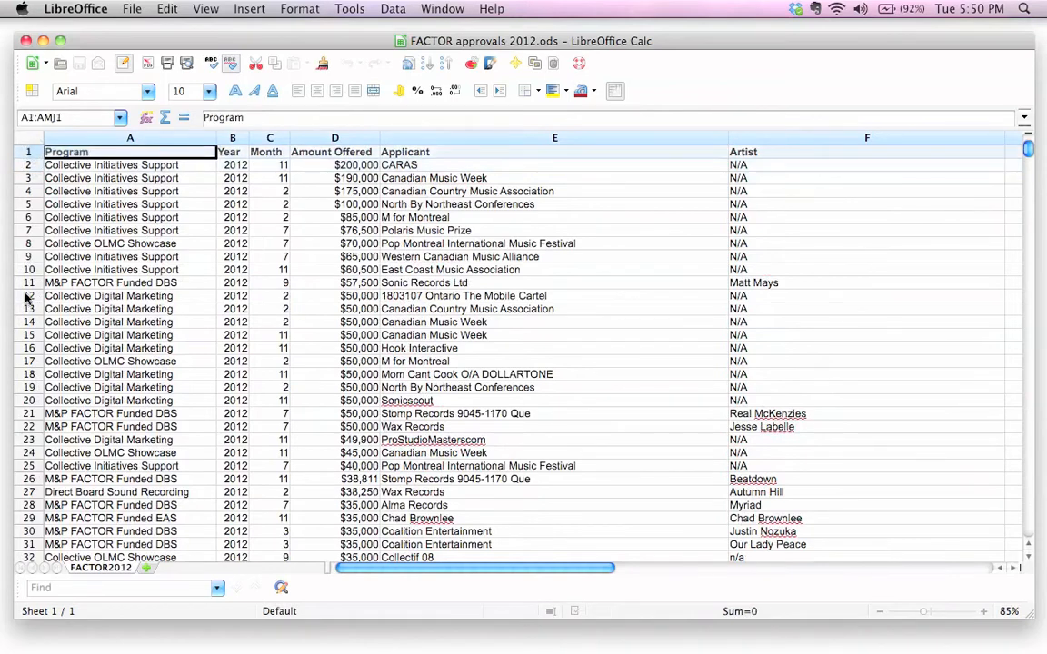
pyautogui.click(130, 164)
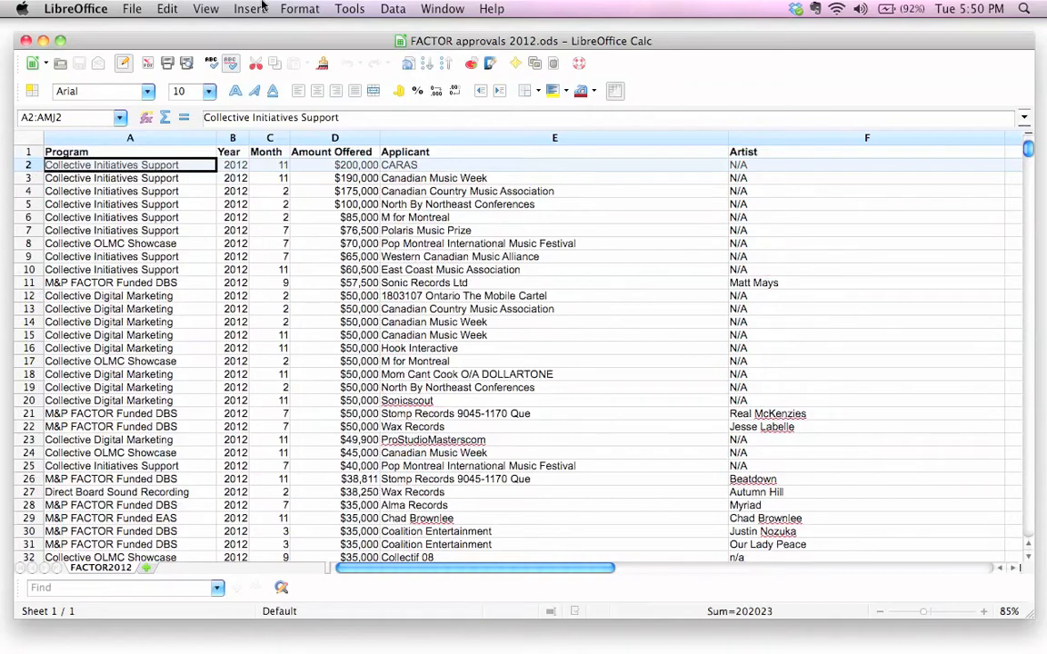
pyautogui.click(442, 8)
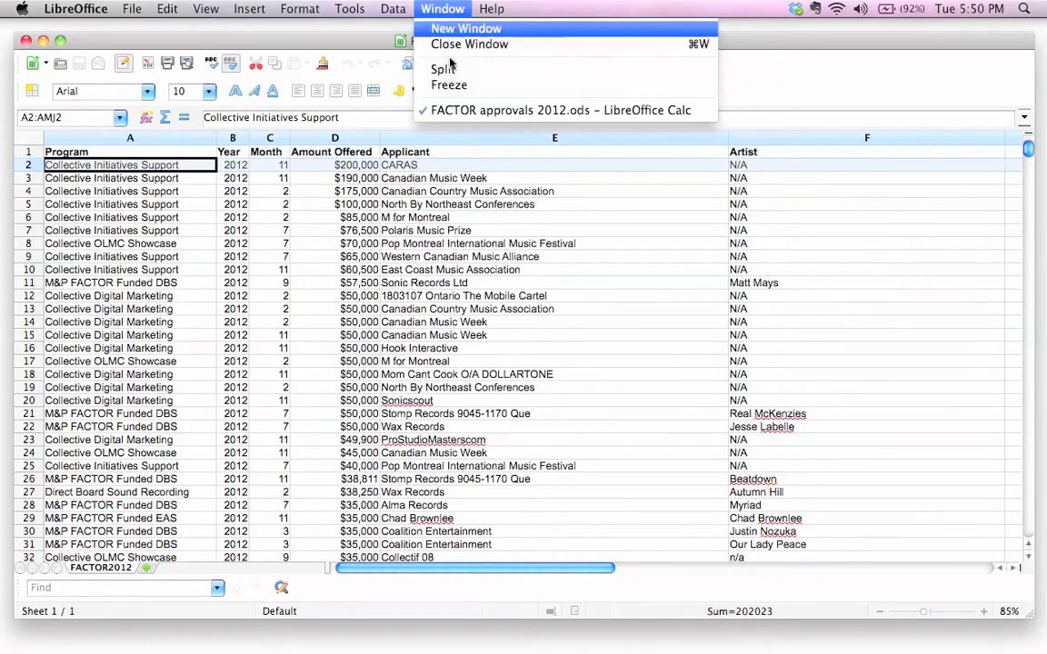
pyautogui.moveTo(448, 84)
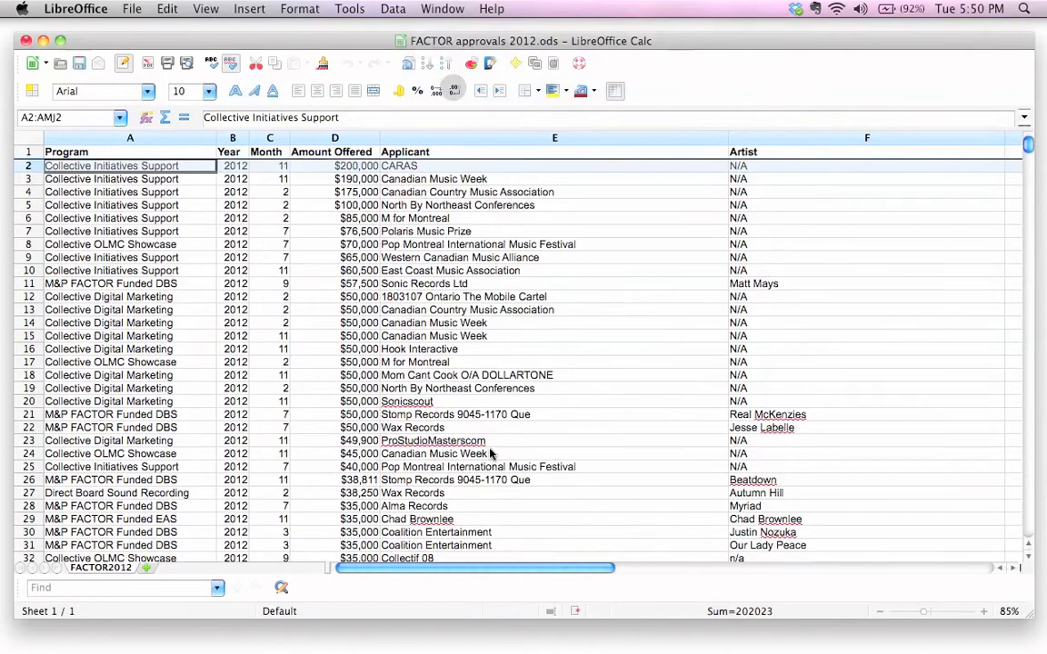
pyautogui.moveTo(34, 164)
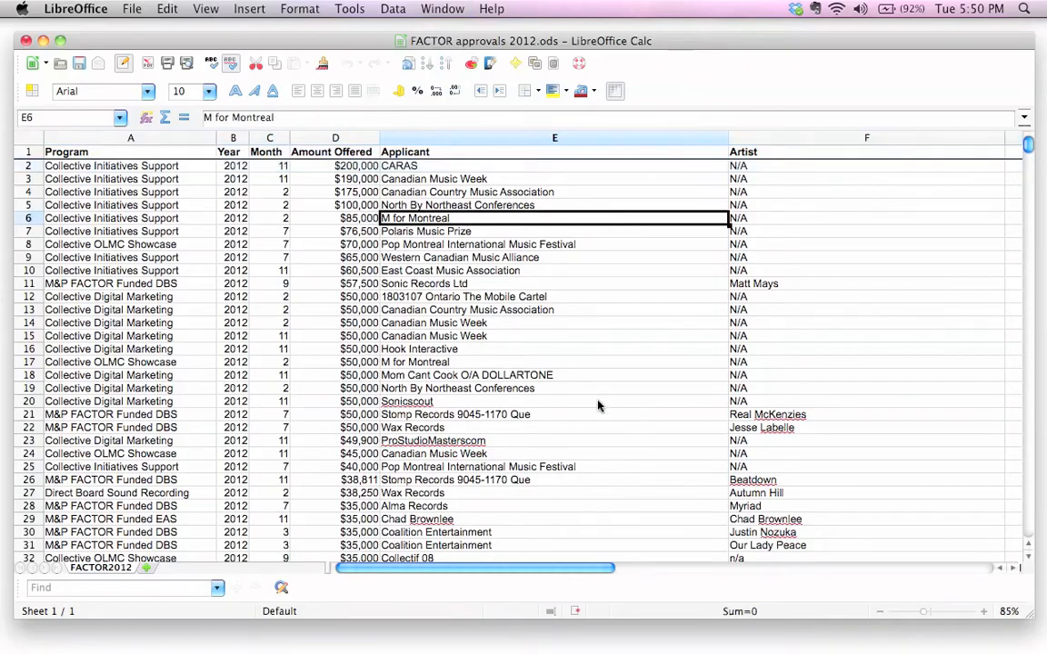
pyautogui.scroll(-3)
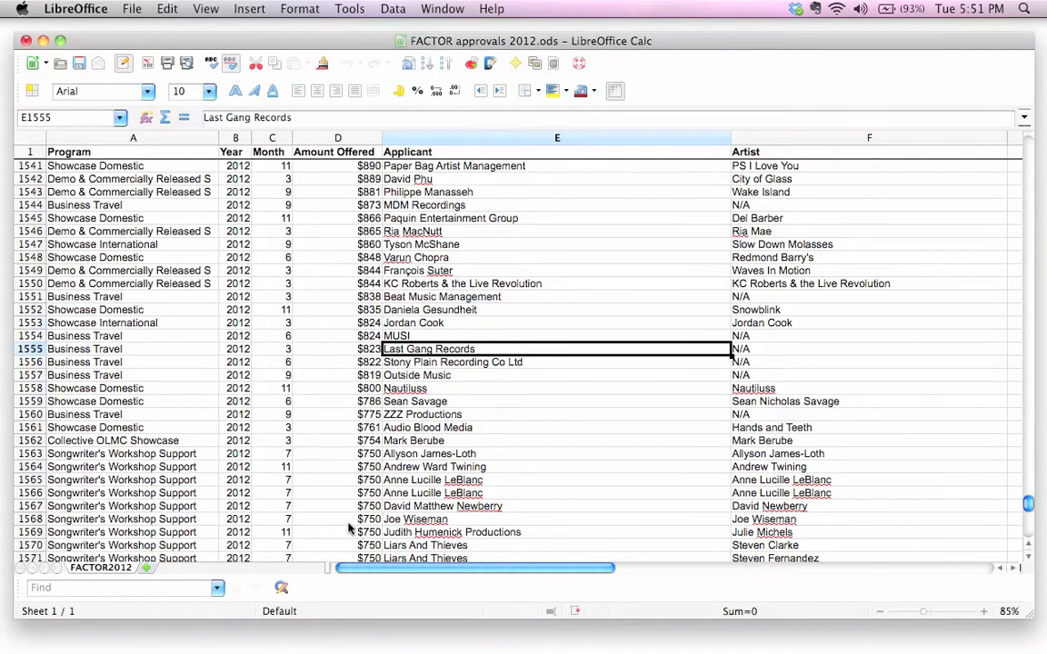
pyautogui.click(84, 375)
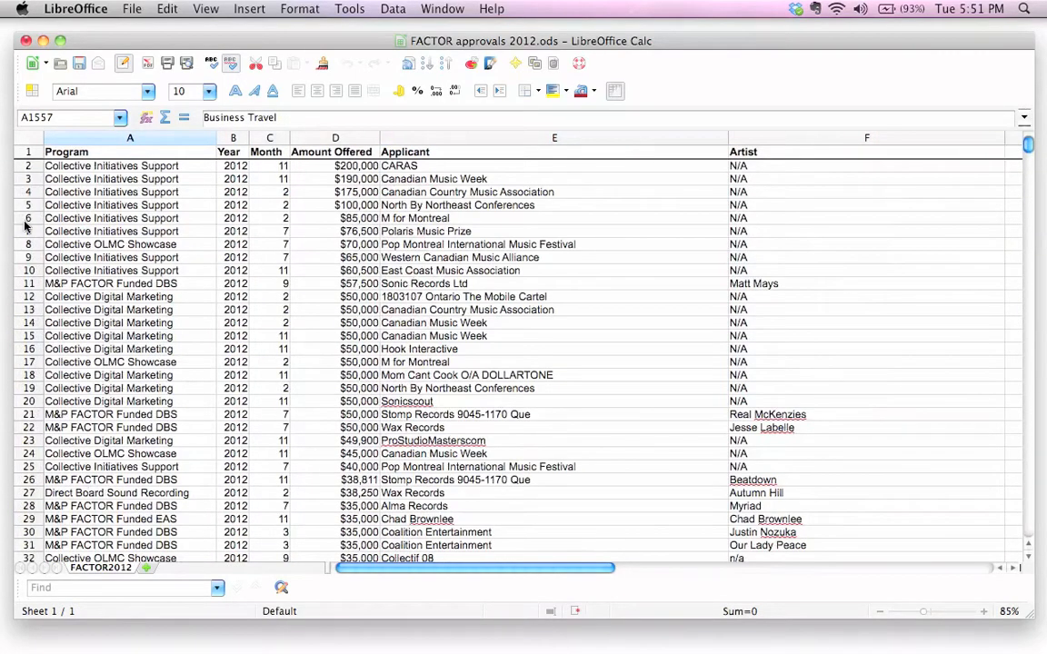
pyautogui.moveTo(173, 232)
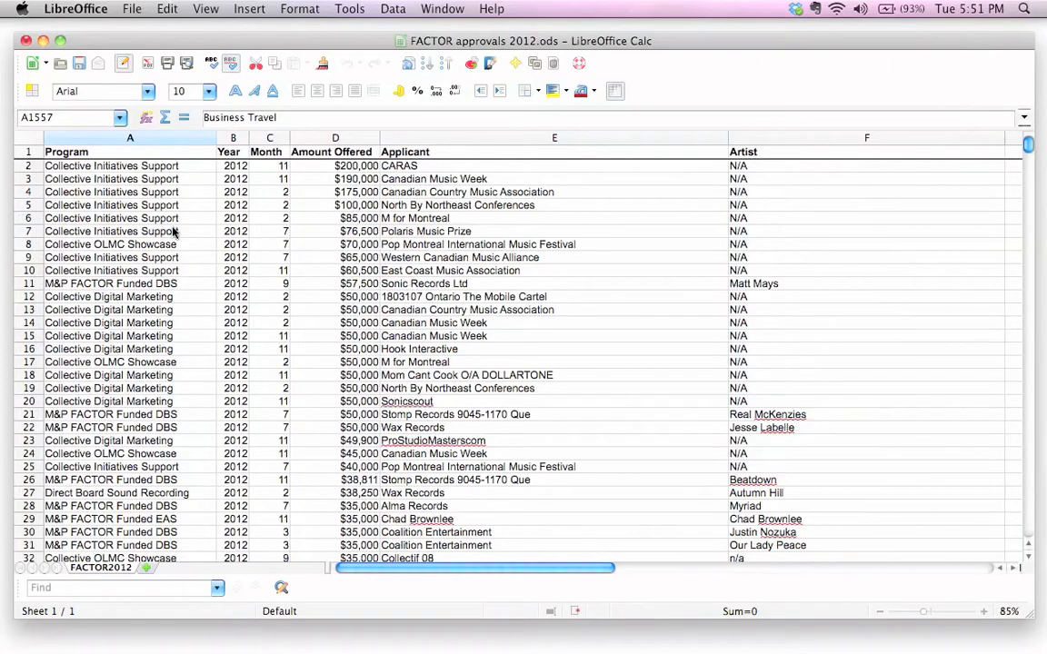